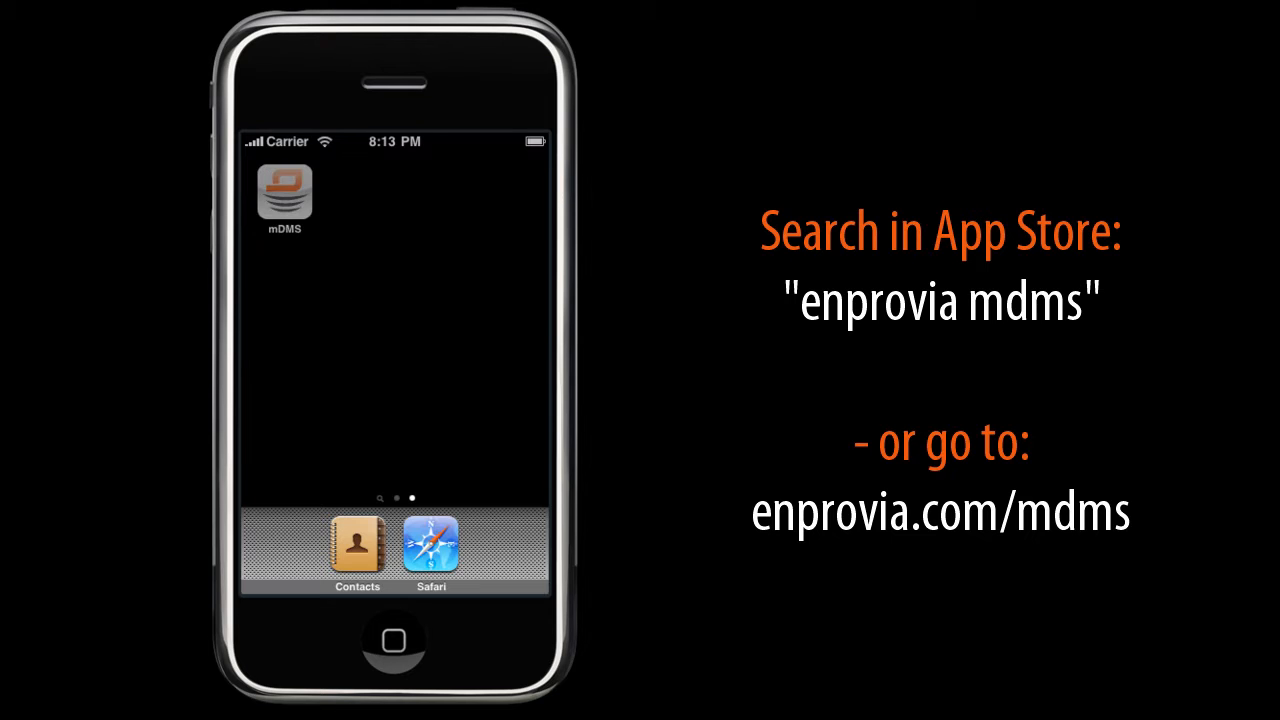
- Launch mDMS and save the mobile enabler URL as the server gateway address
click(284, 192)
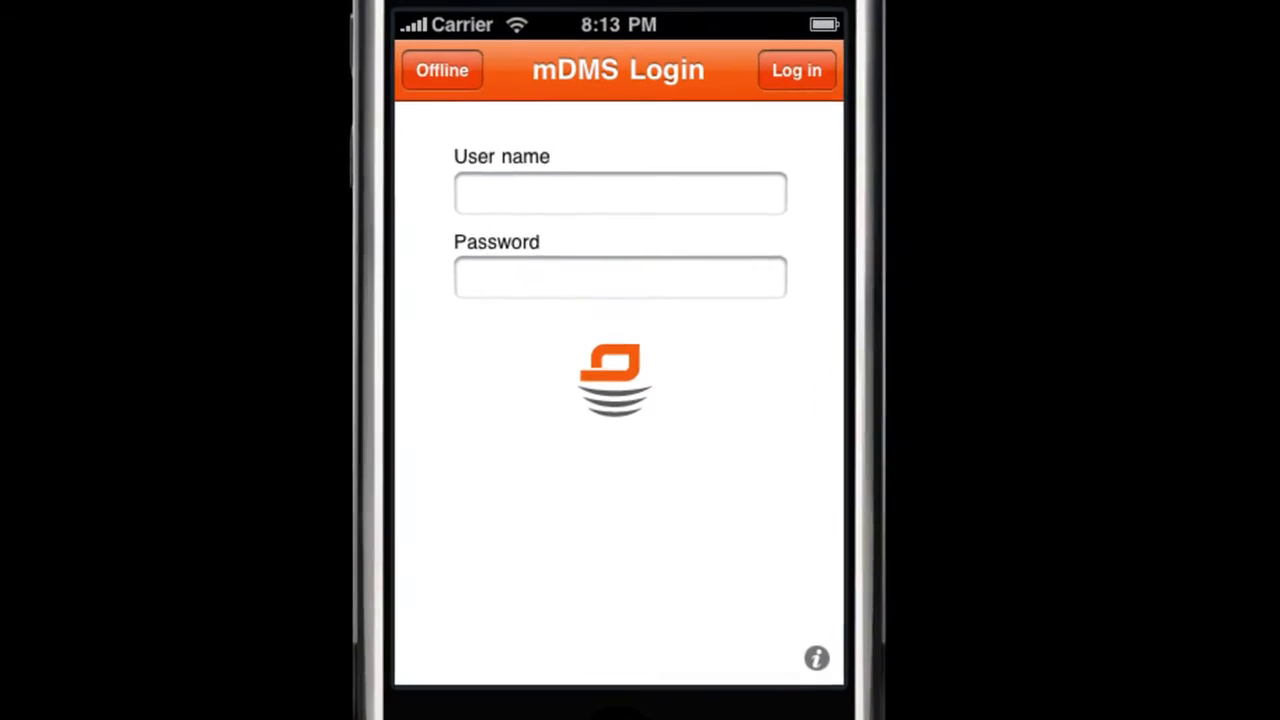
click(816, 658)
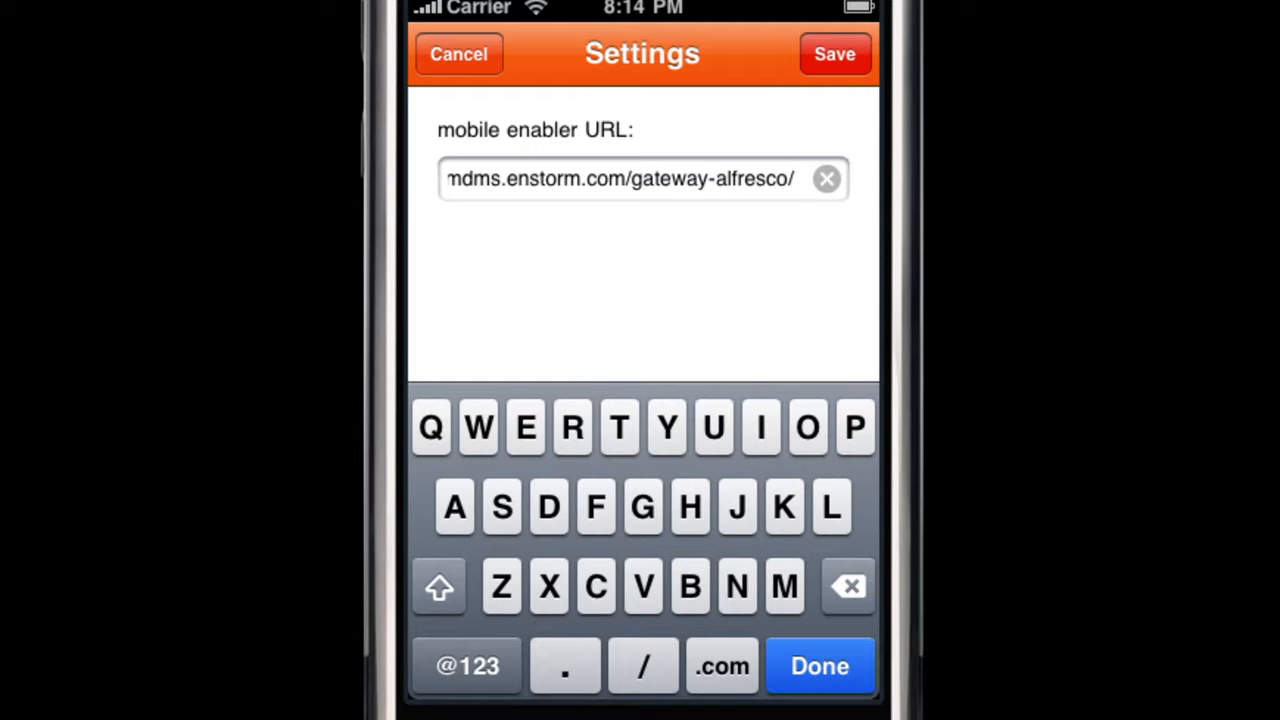
click(834, 54)
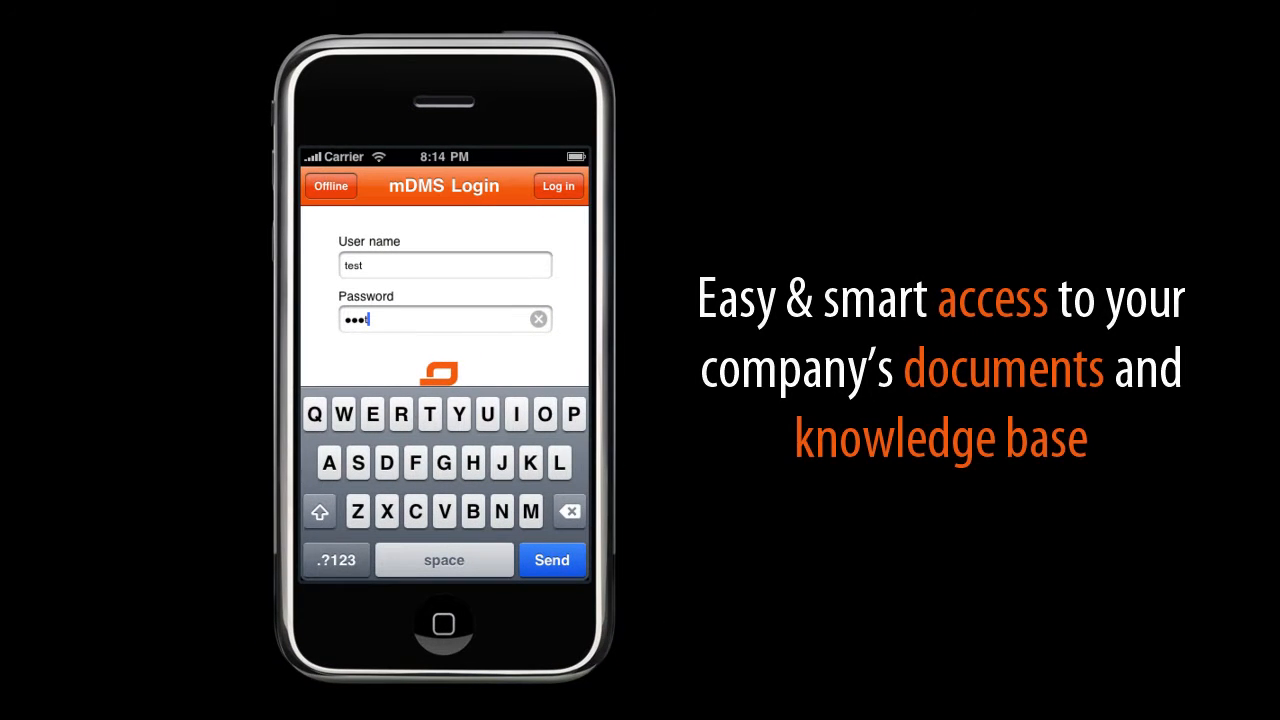
- Log in and enter the document search term "enp" in the Search field
click(558, 186)
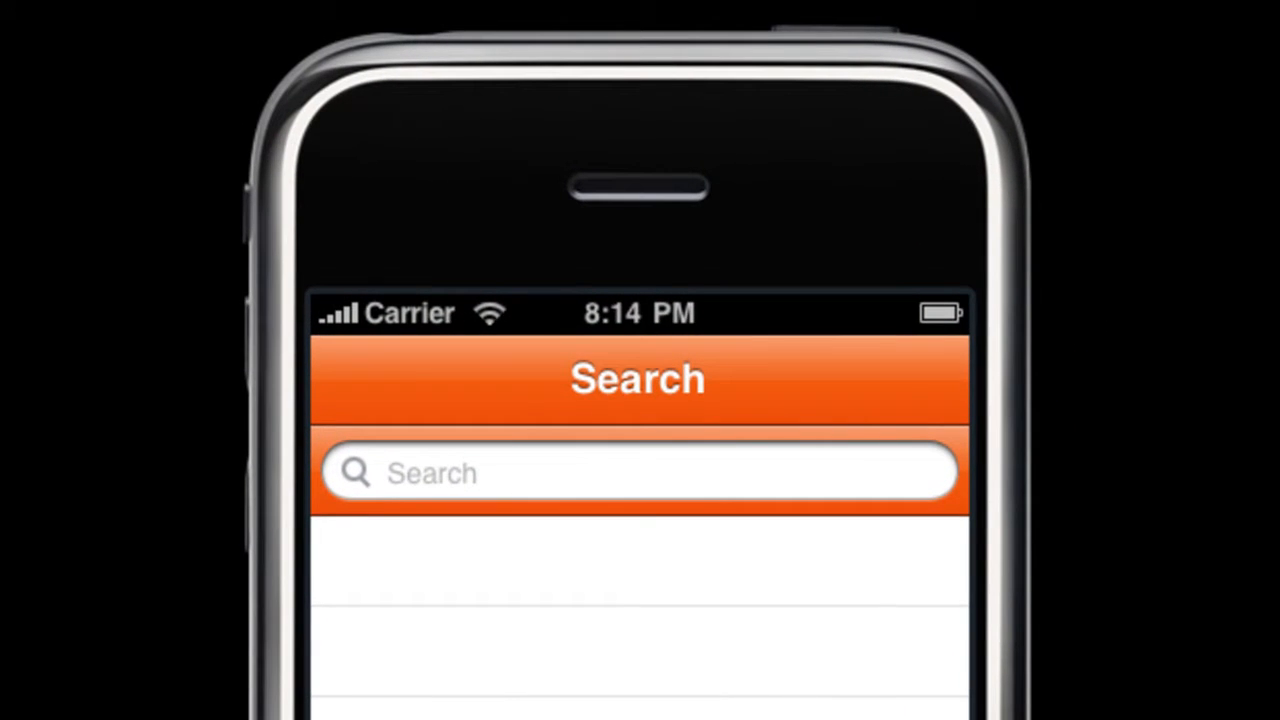
click(636, 472)
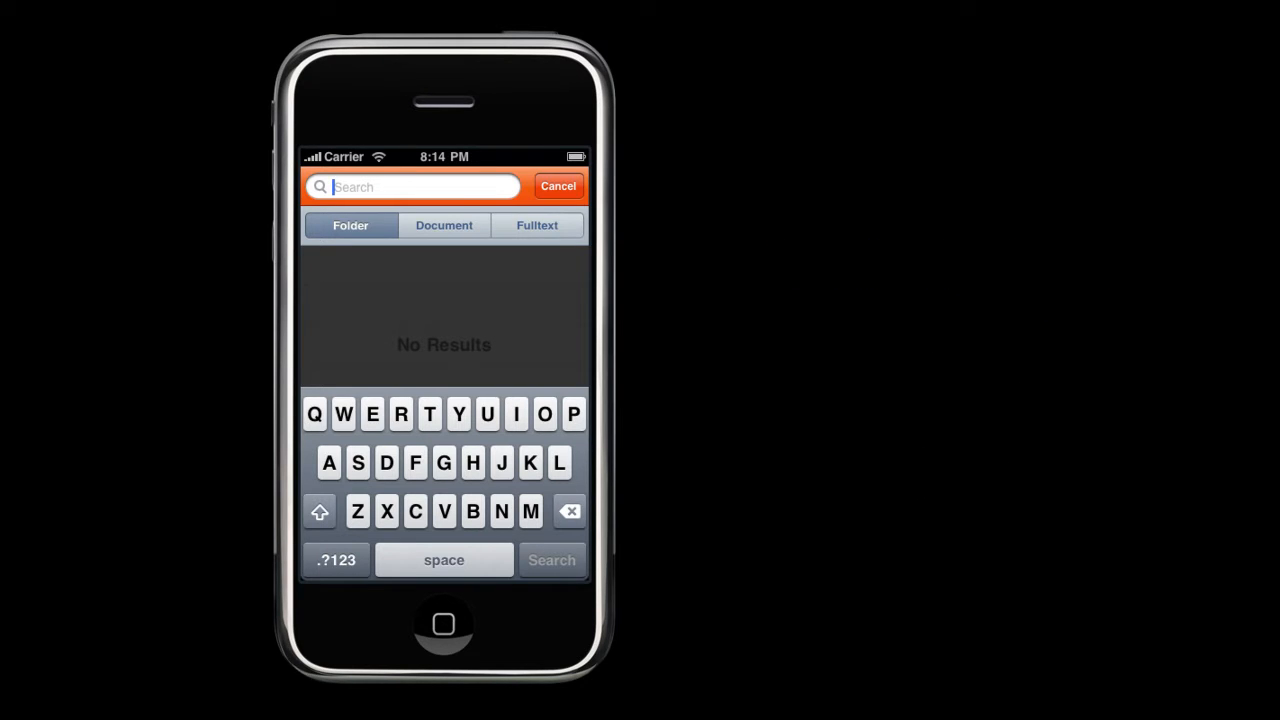
text(e)
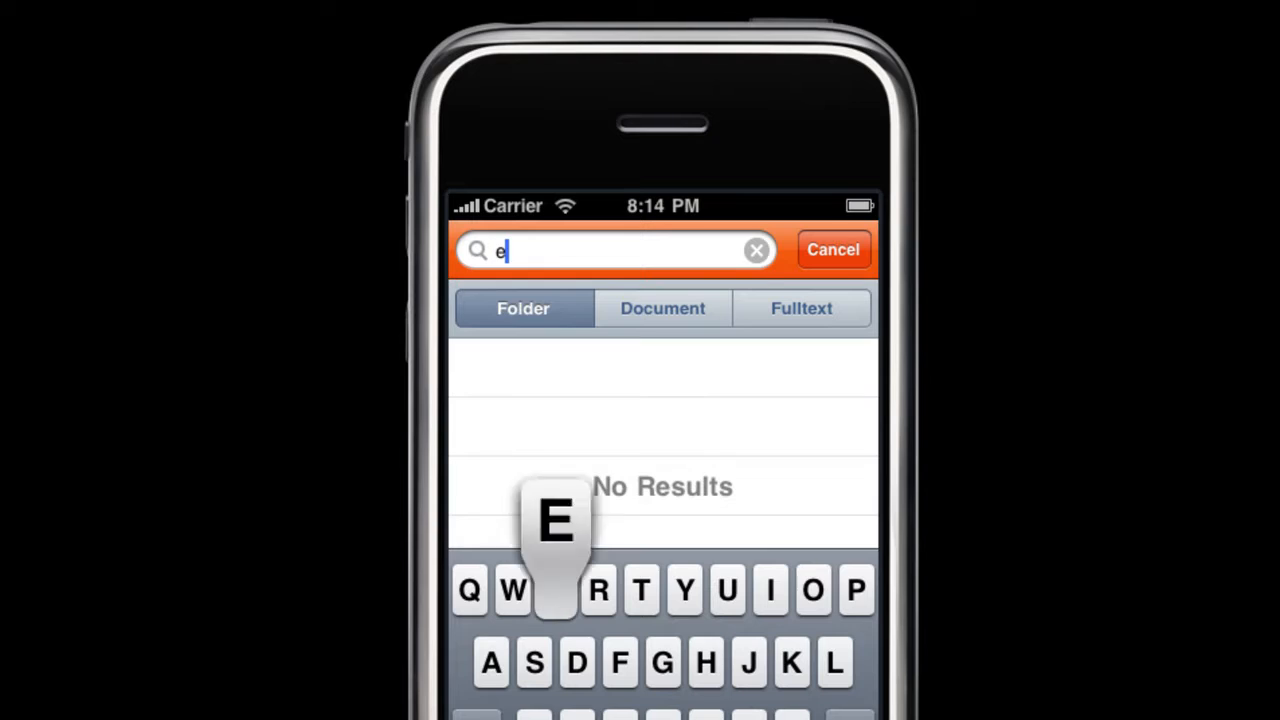
text(n)
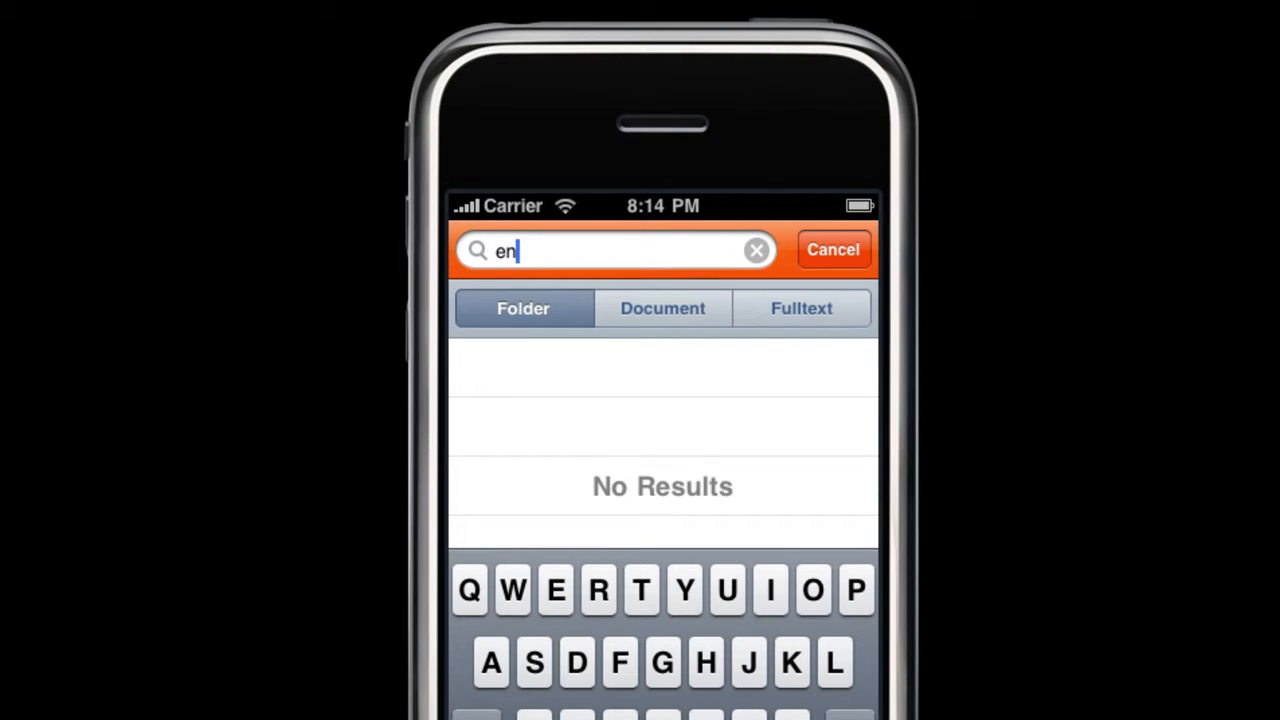
text(p)
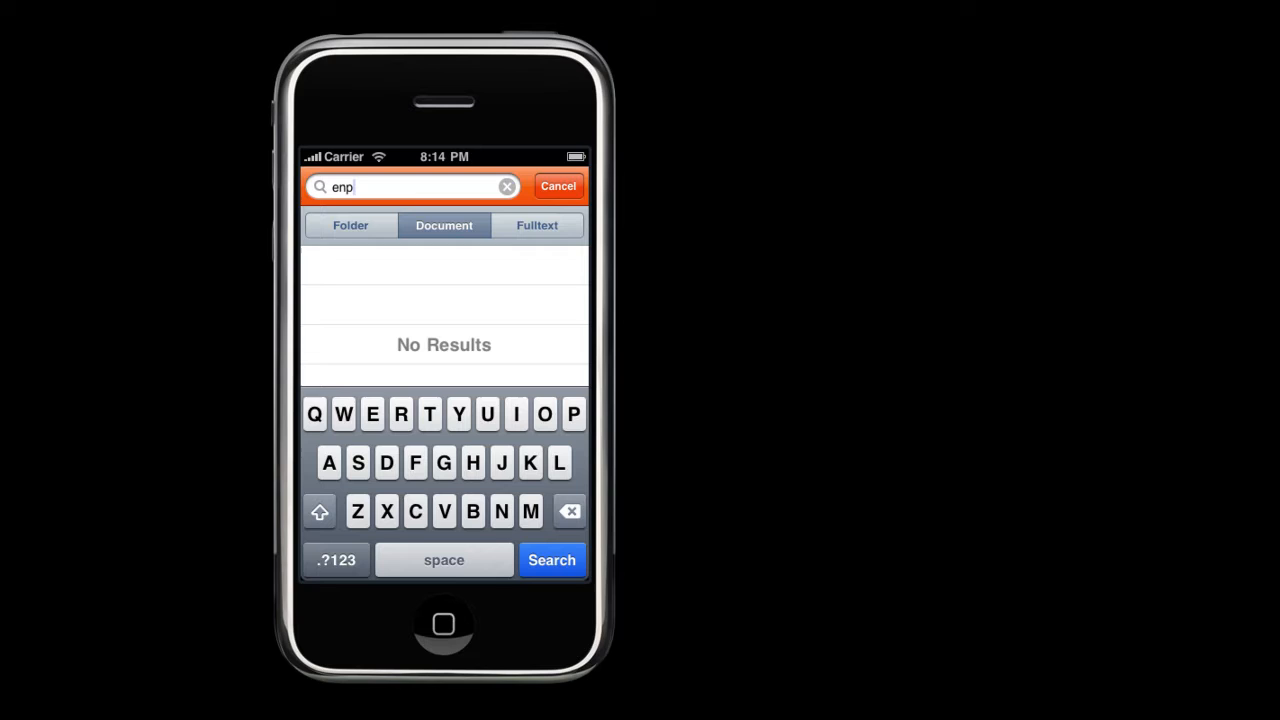
- Run the search and read through the pages of the found enprovia-mDMS-presentation
click(552, 560)
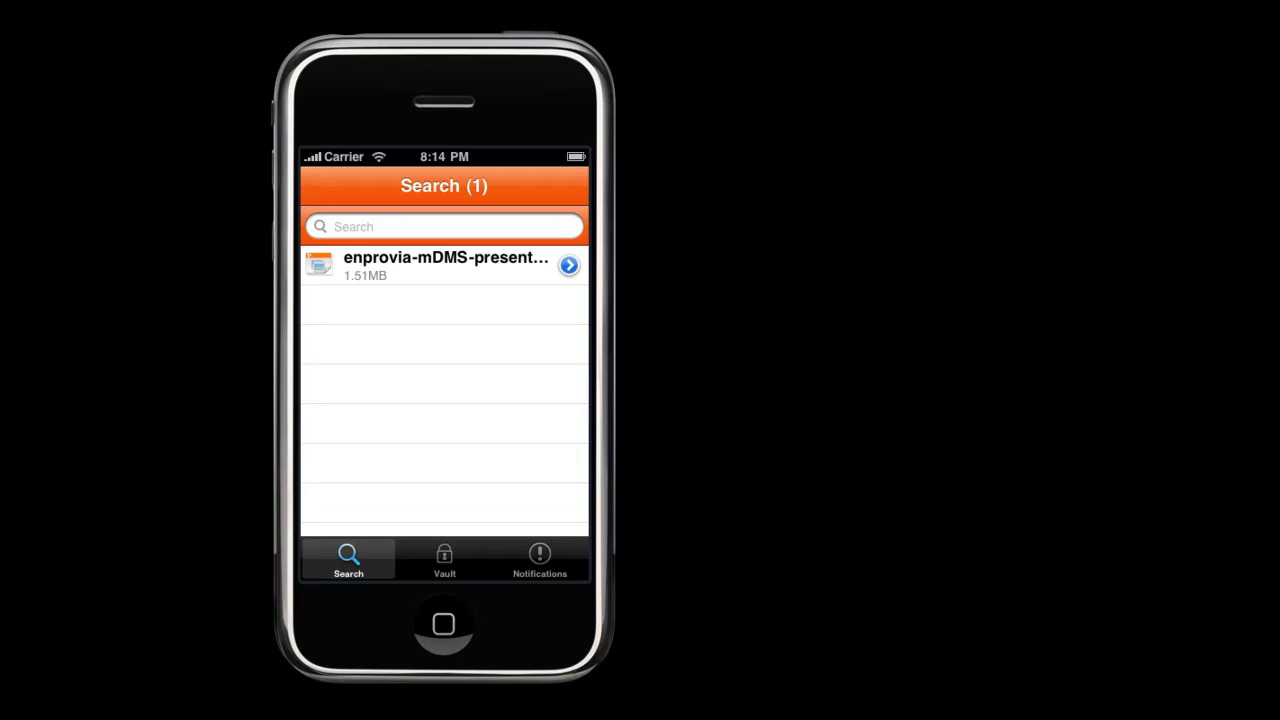
click(444, 264)
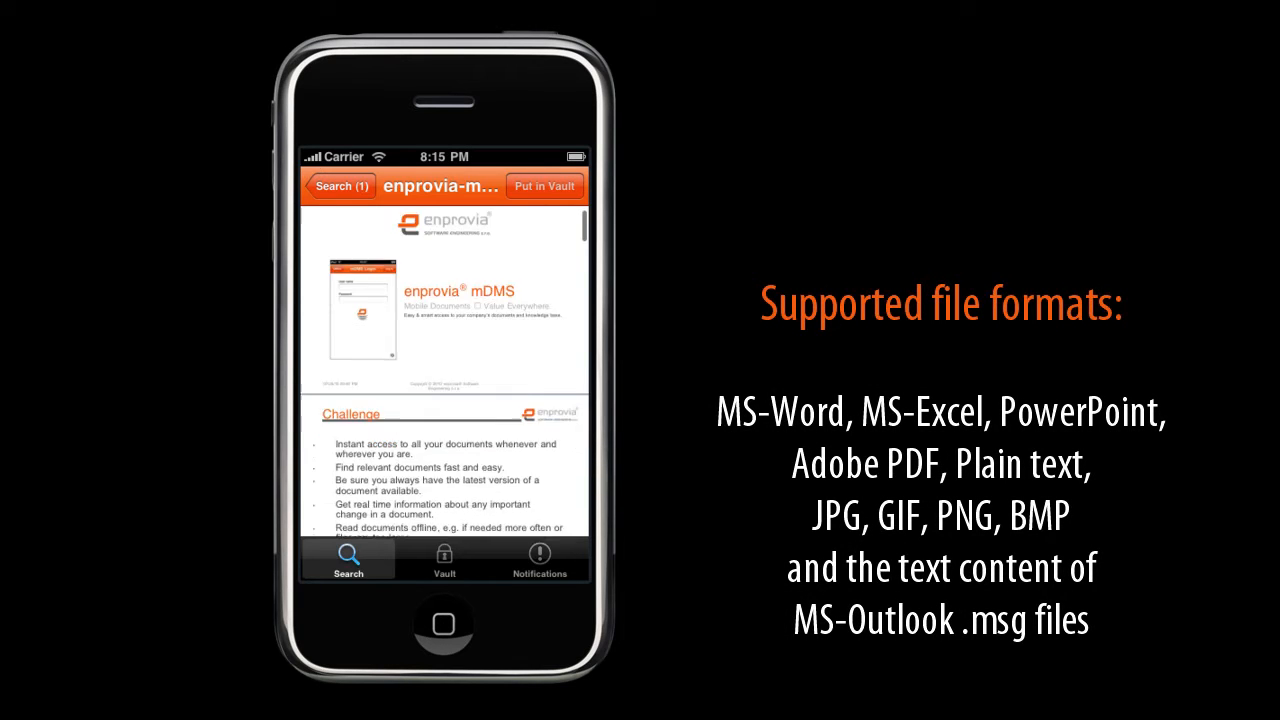
scroll(down, 3)
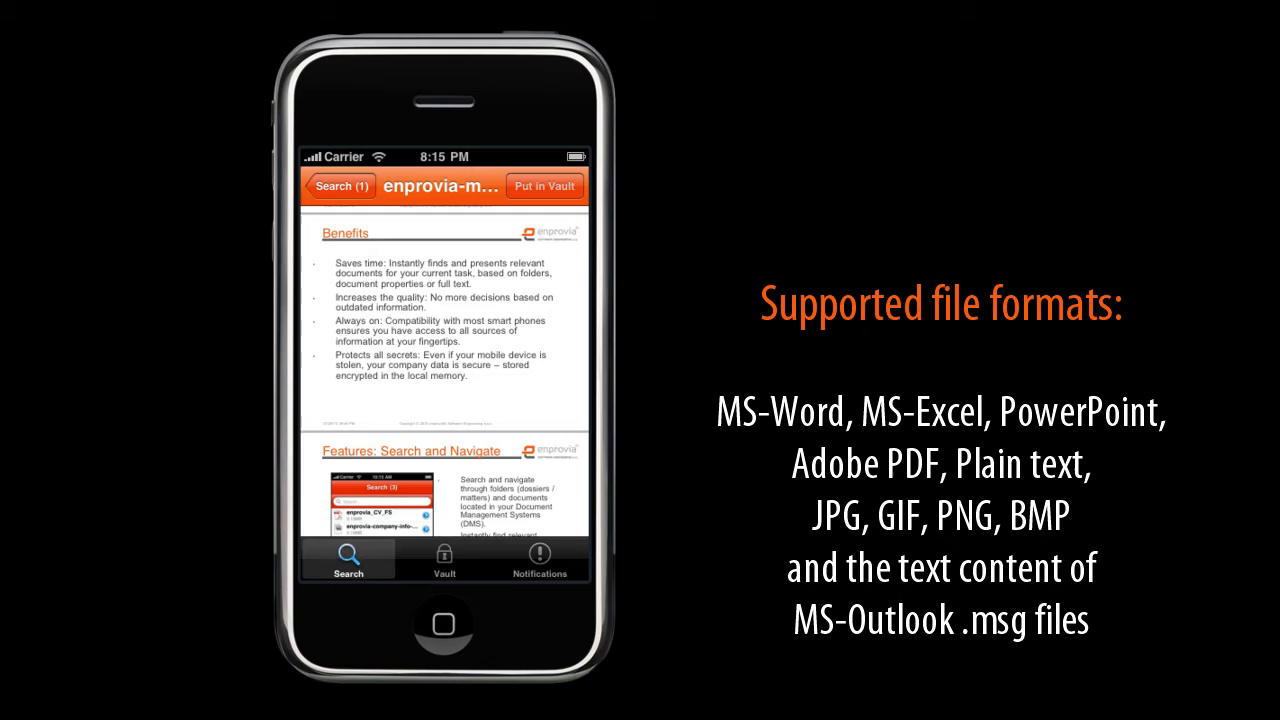
scroll(up, 3)
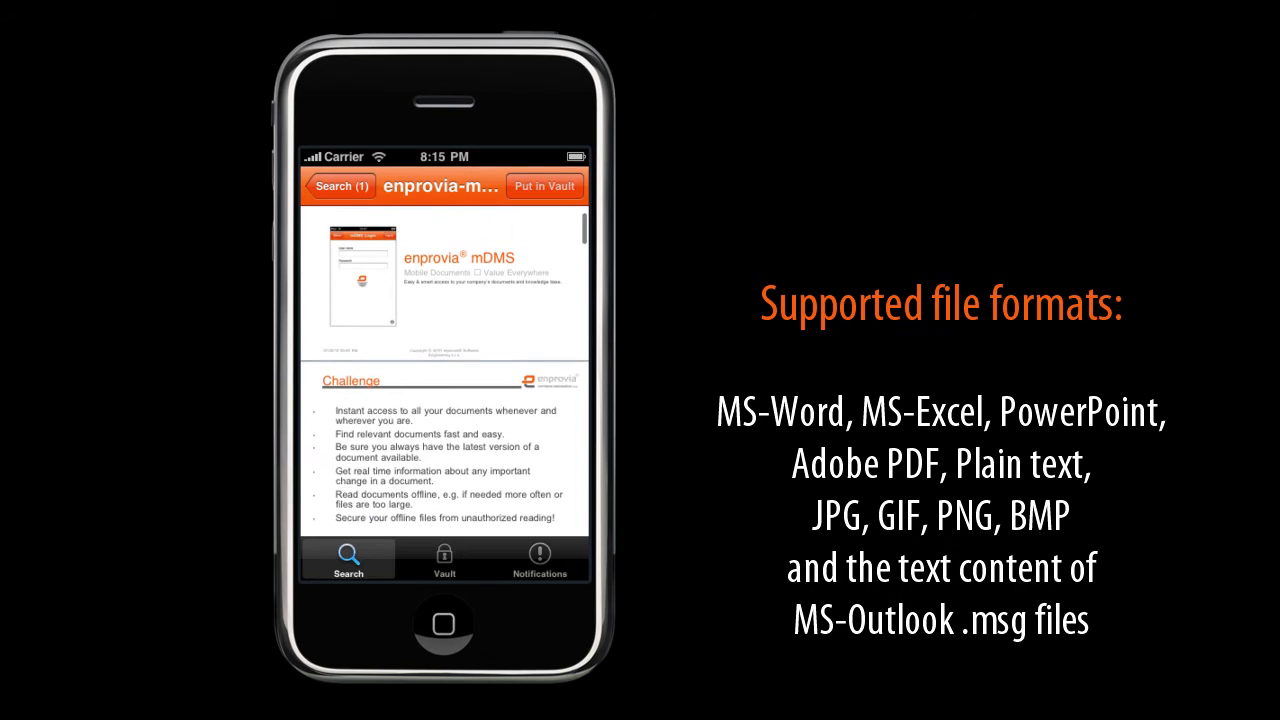
scroll(down, 3)
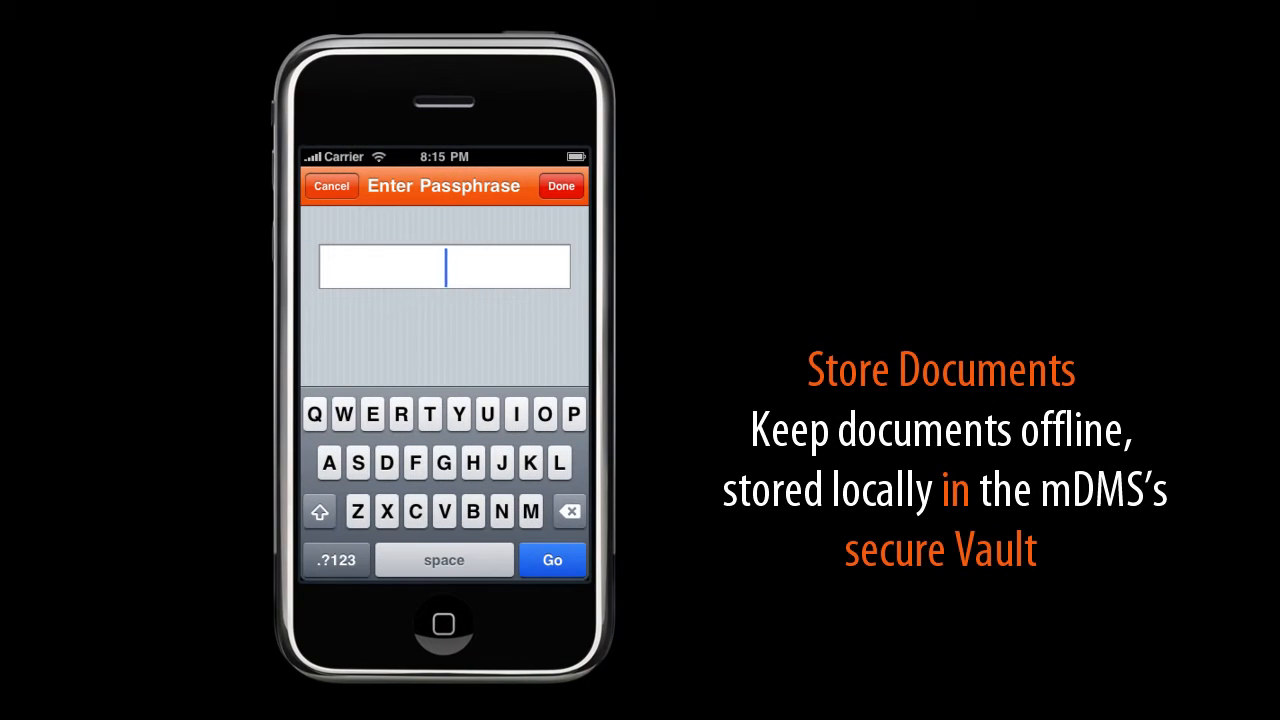
- Enter the vault passphrase digits to store the presentation in the Vault
click(336, 560)
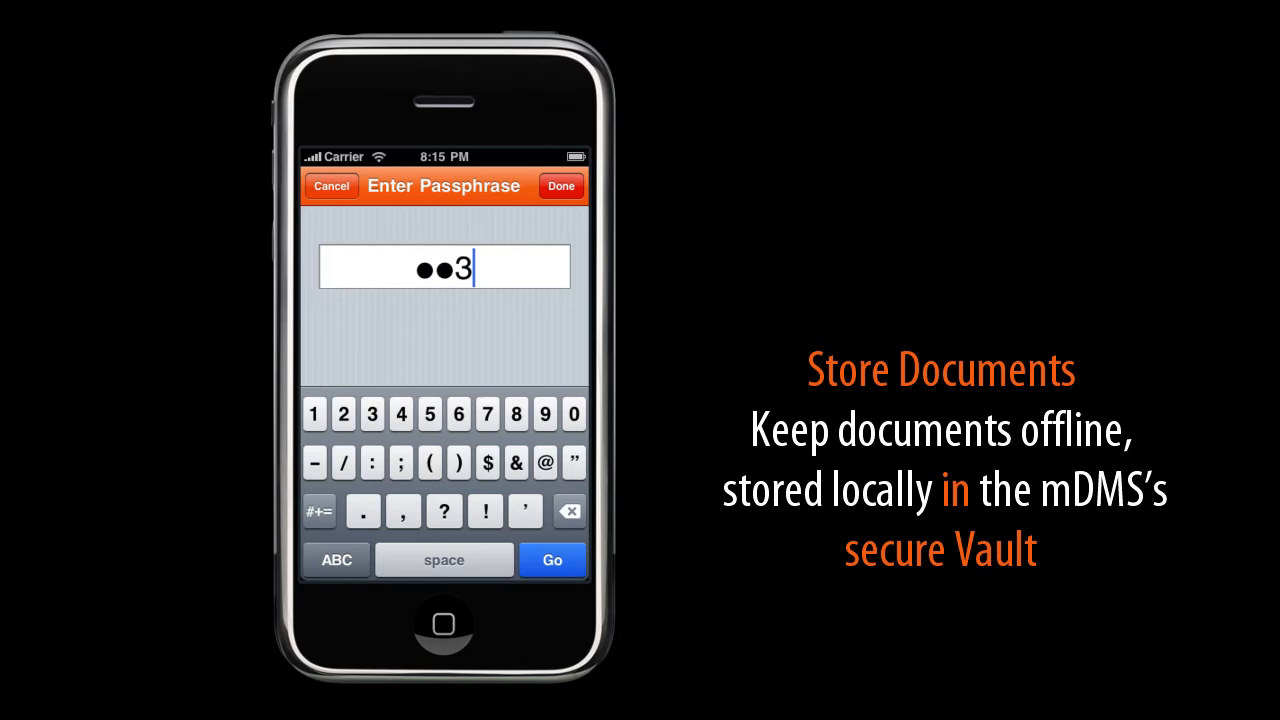
click(400, 412)
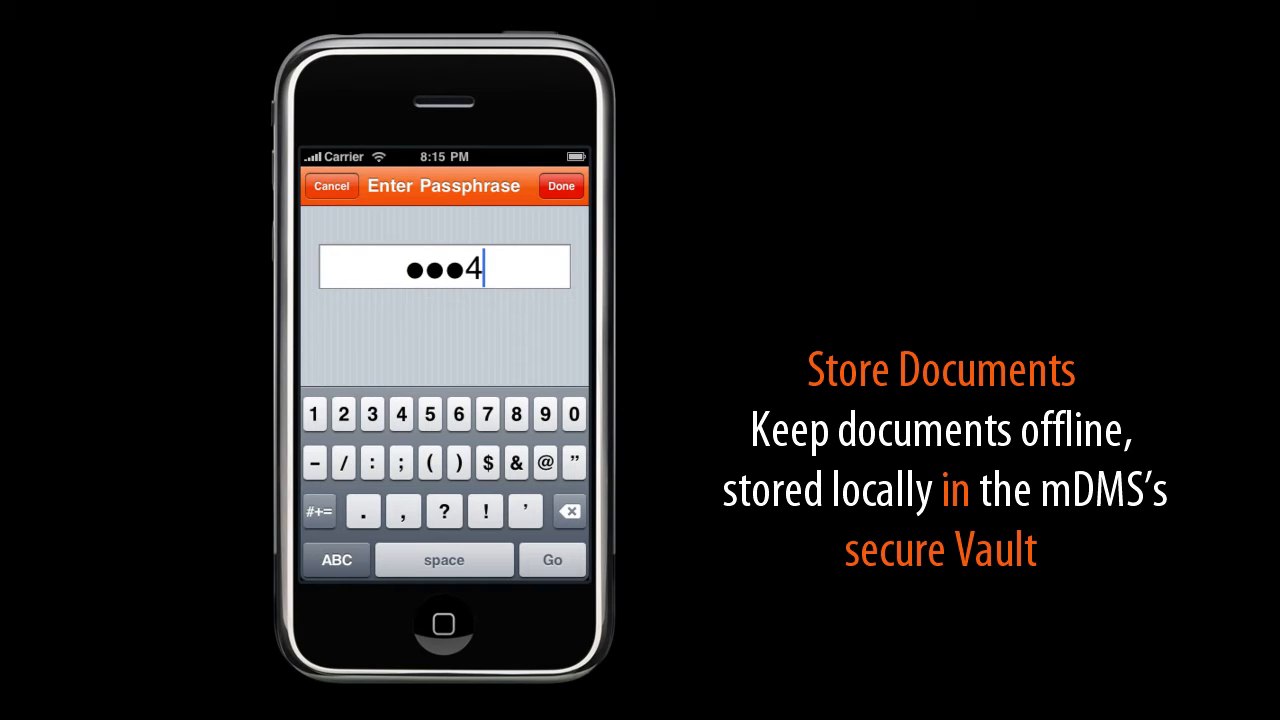
click(428, 412)
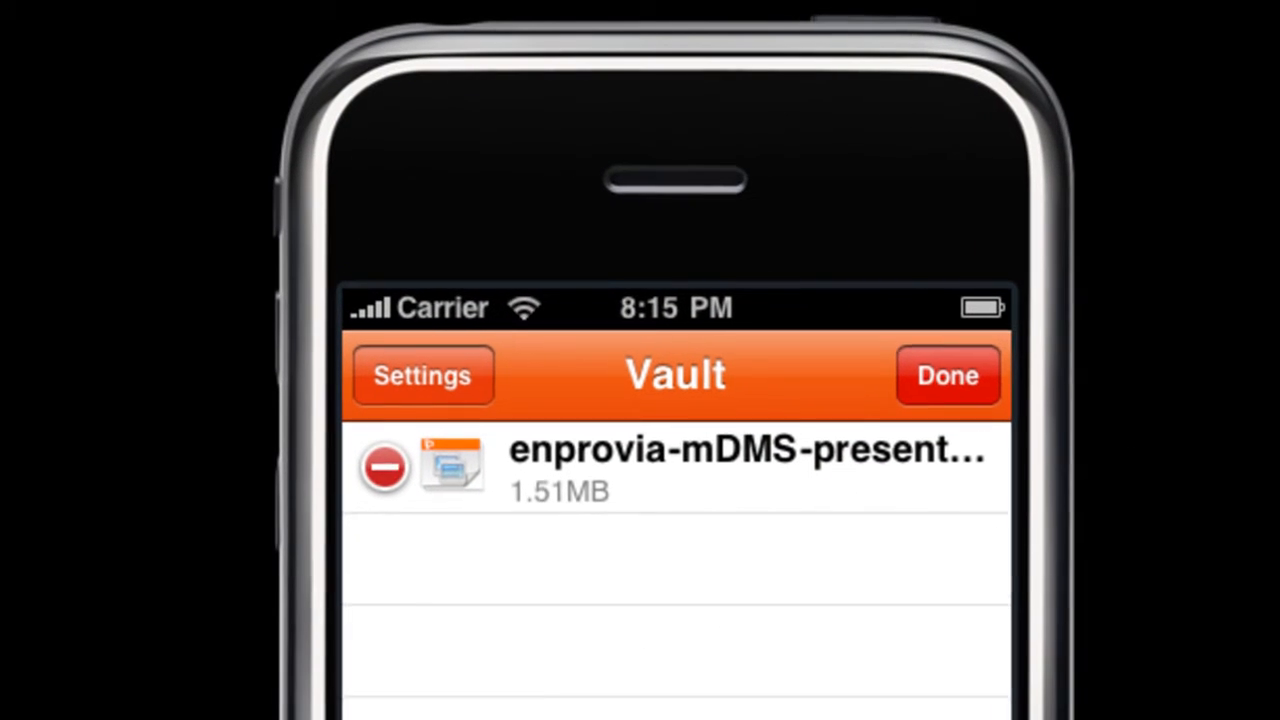
- Manage the Vault without deleting the presentation and return to viewing it
click(384, 468)
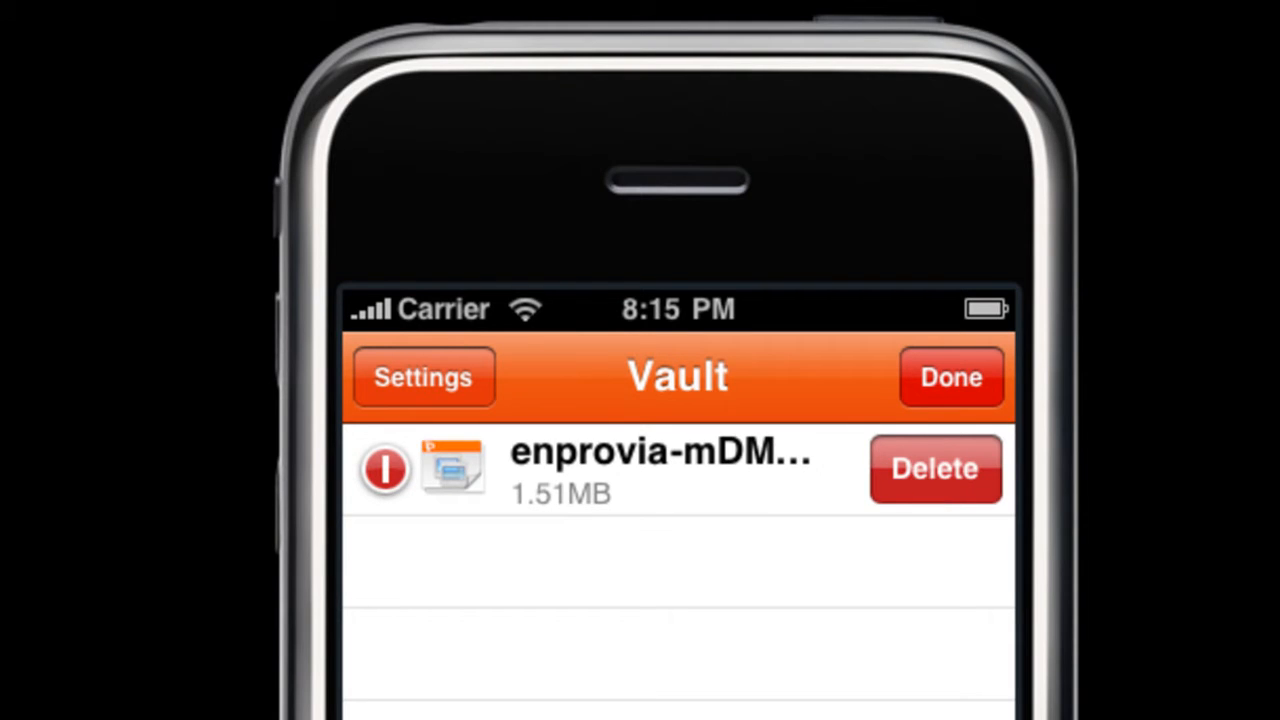
click(948, 376)
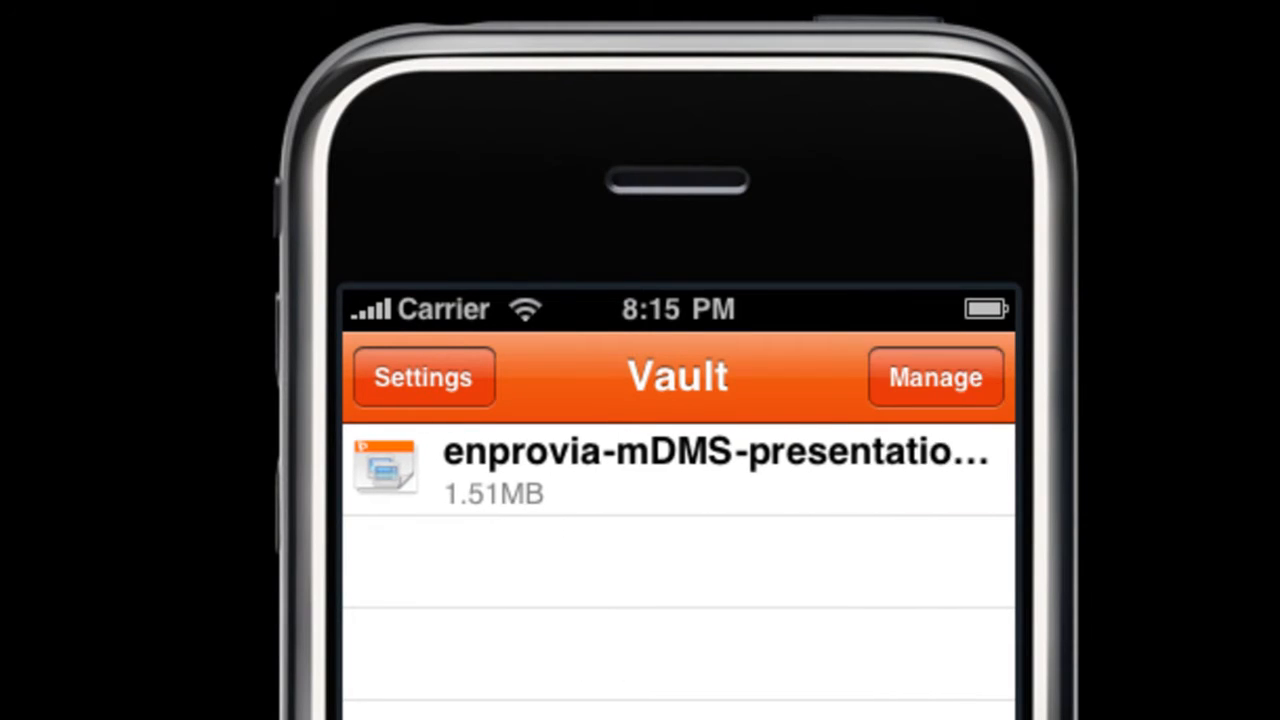
click(676, 468)
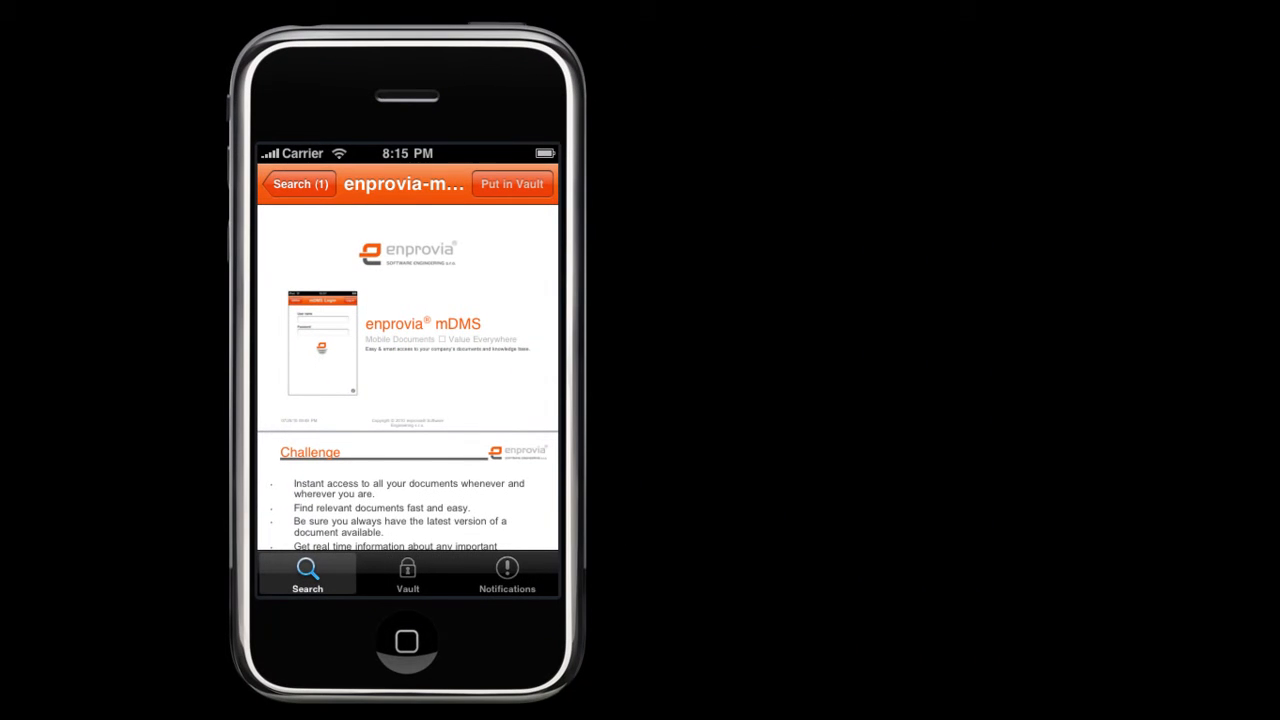
scroll(down, 3)
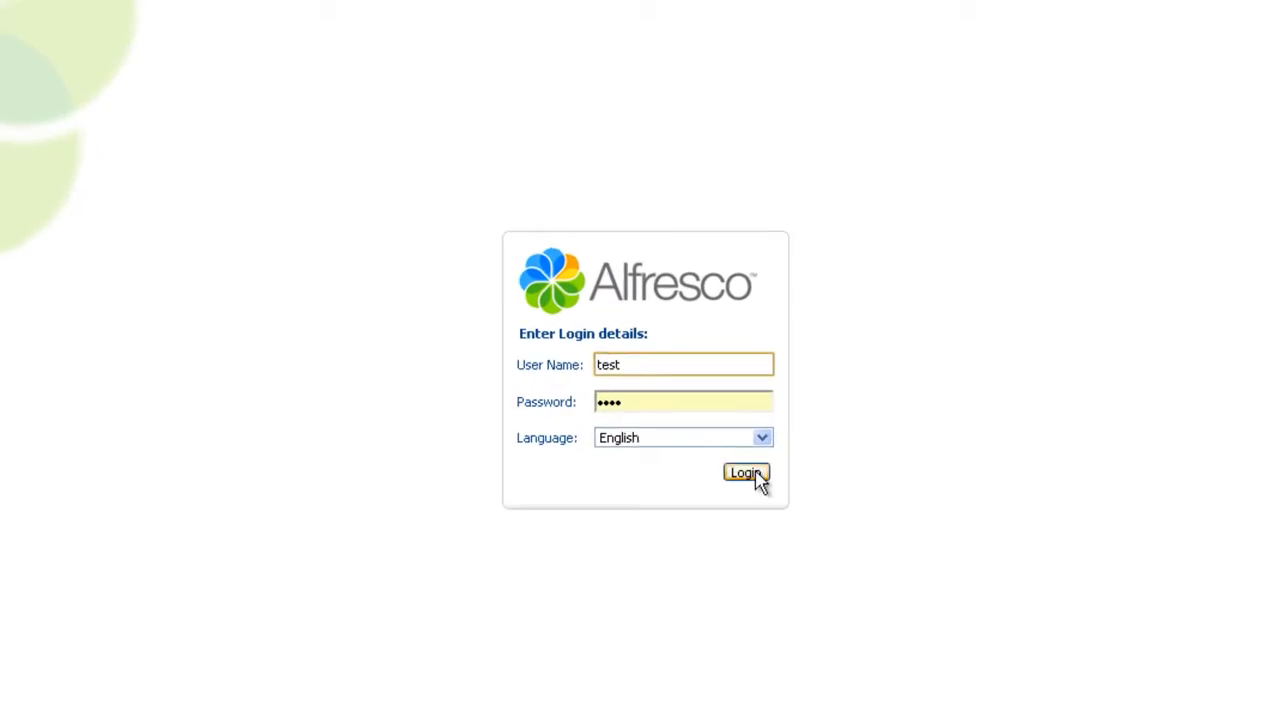
- Sign in to Alfresco and check out enprovia-mDMS-presentation.ppt for offline editing
click(744, 472)
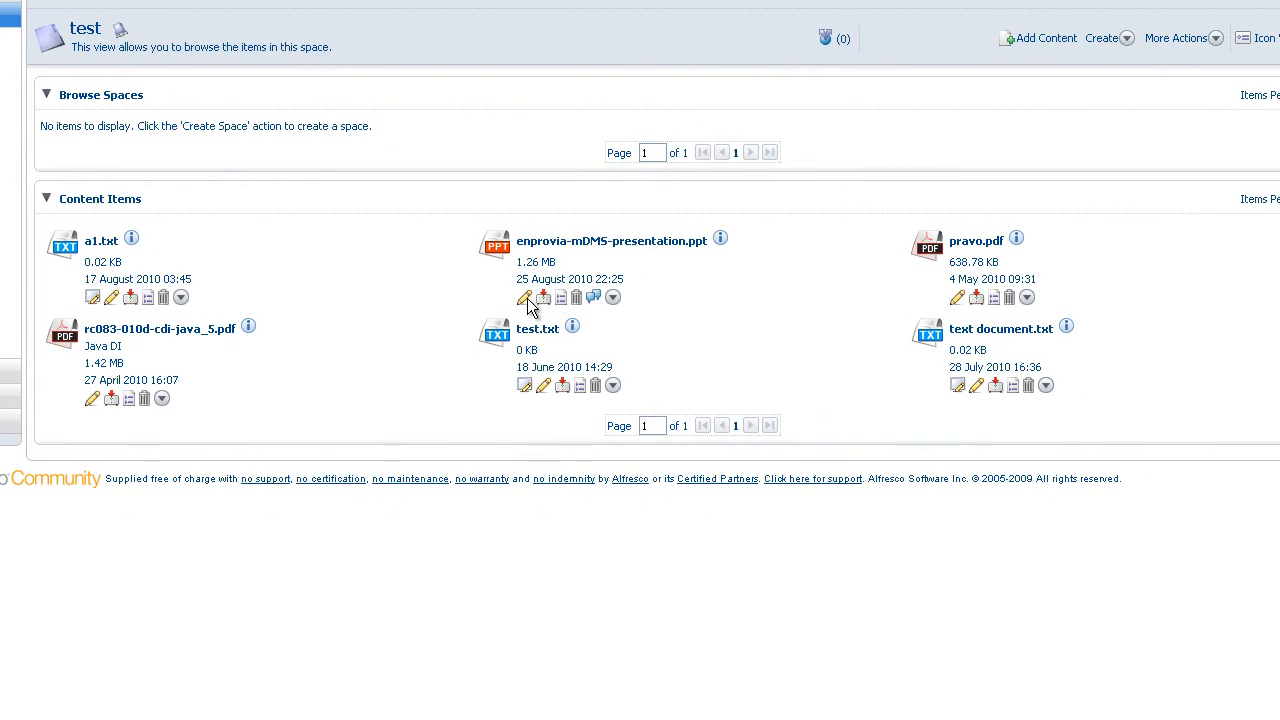
click(542, 296)
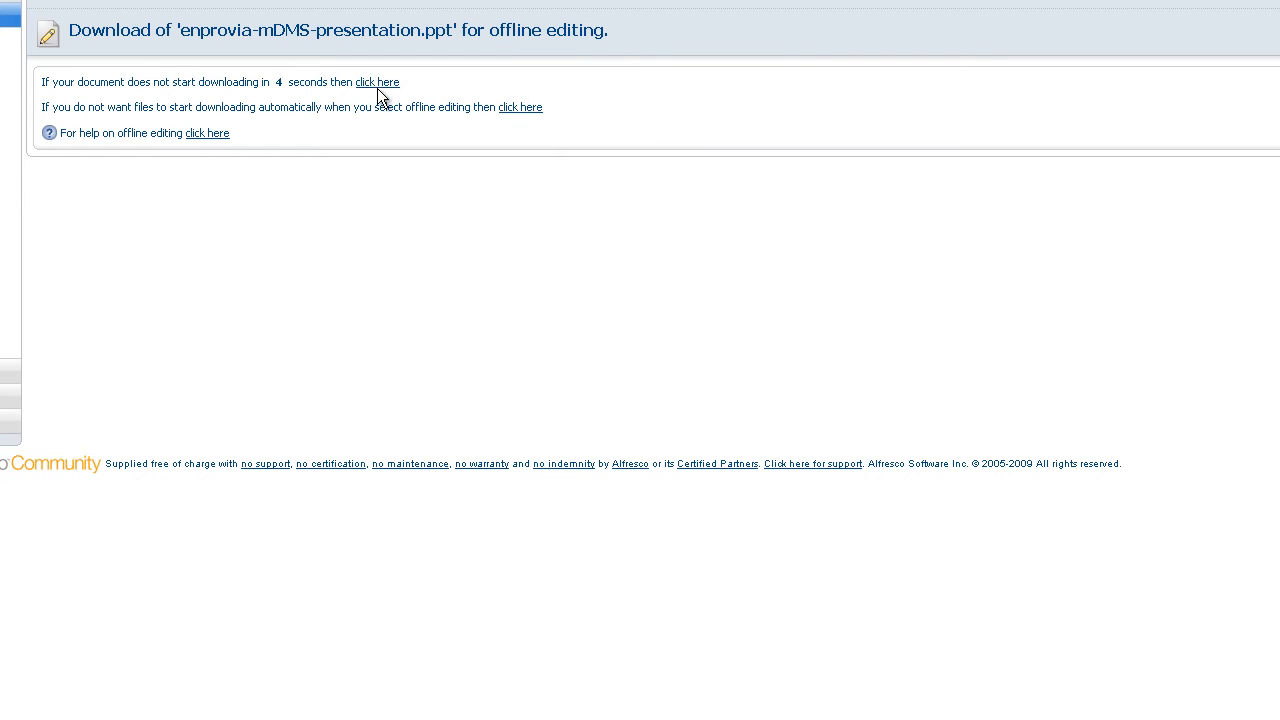
mouse_move(454, 284)
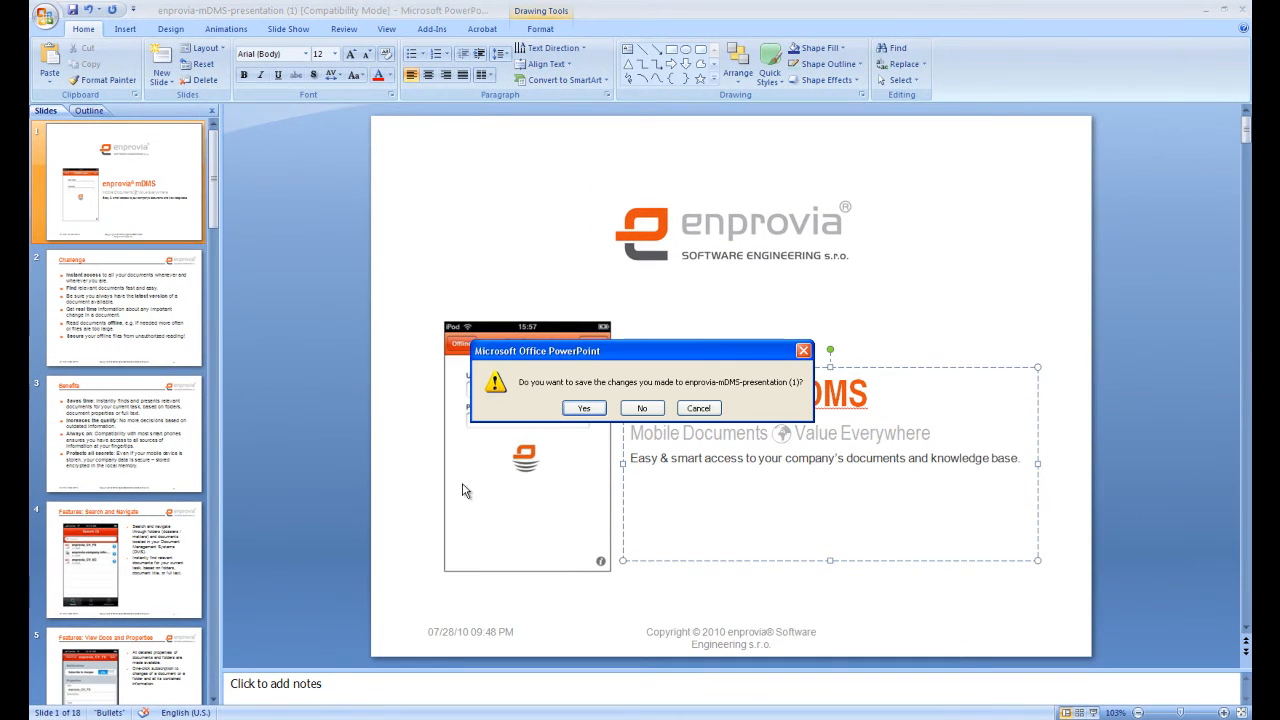
- Save the changes to the enprovia presentation when closing PowerPoint
click(640, 408)
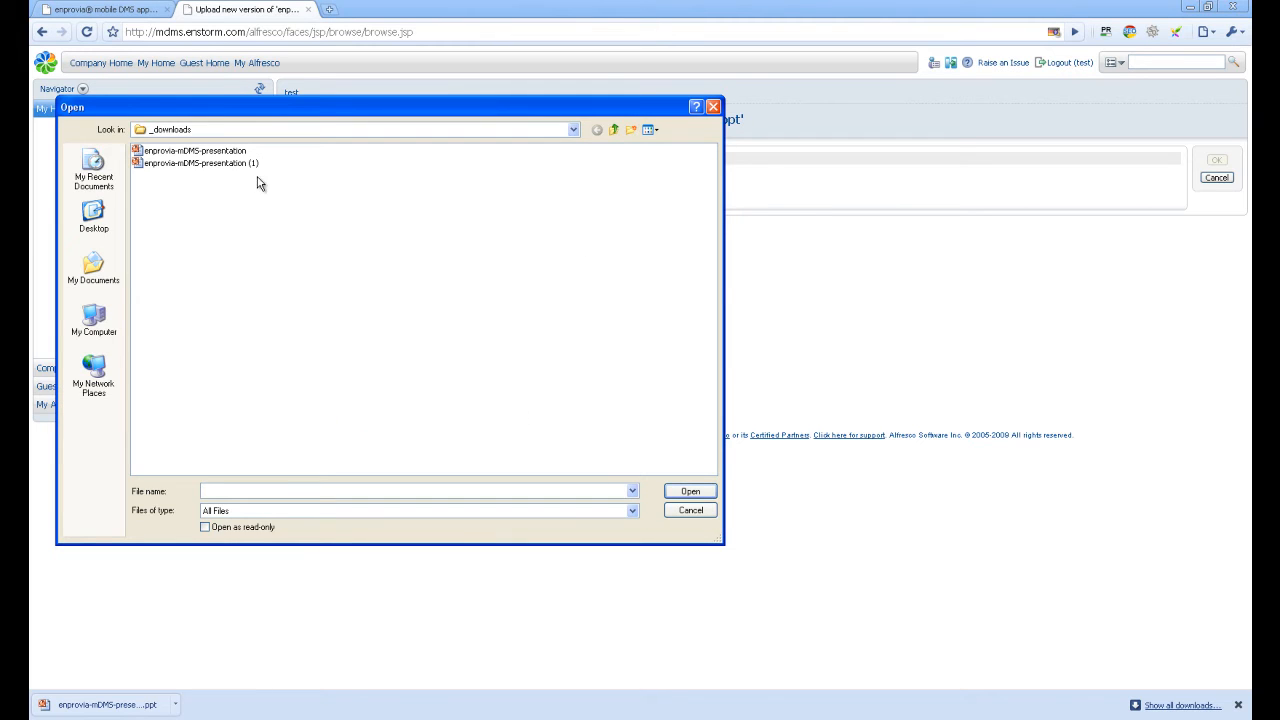
- Upload enprovia-mDMS-presentation (1) as the new Alfresco version and confirm it
click(690, 510)
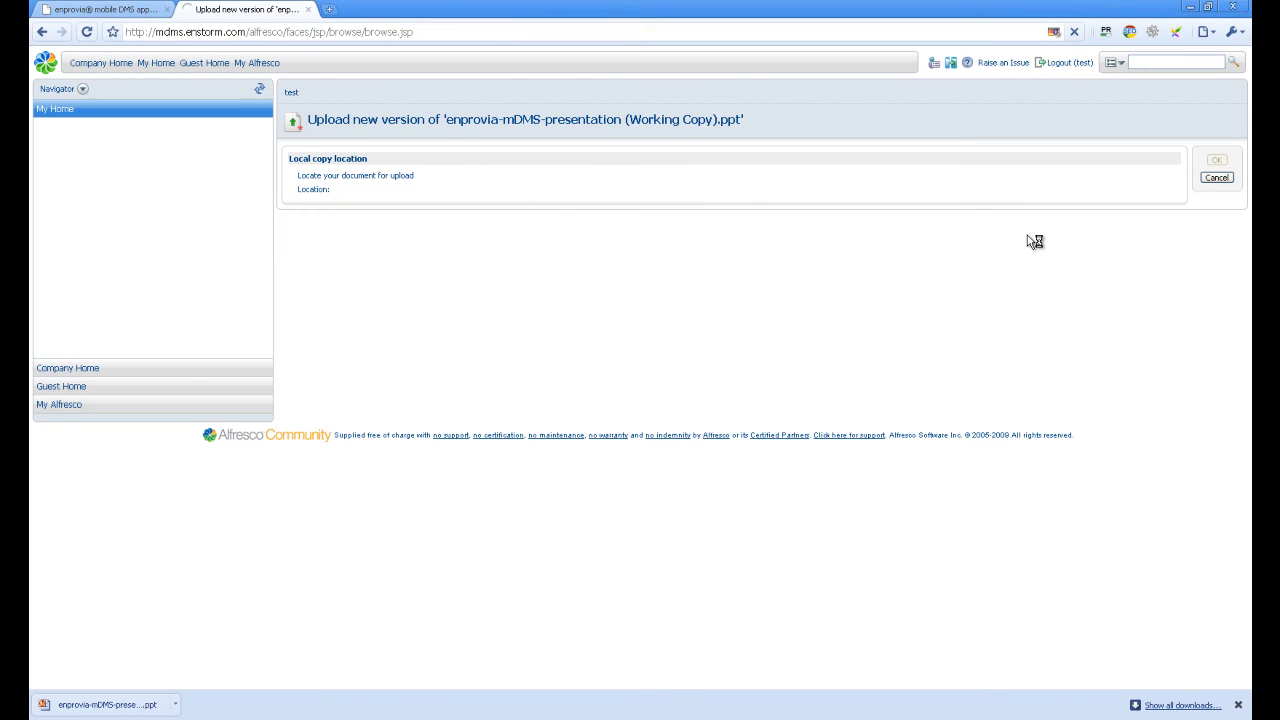
mouse_move(1124, 212)
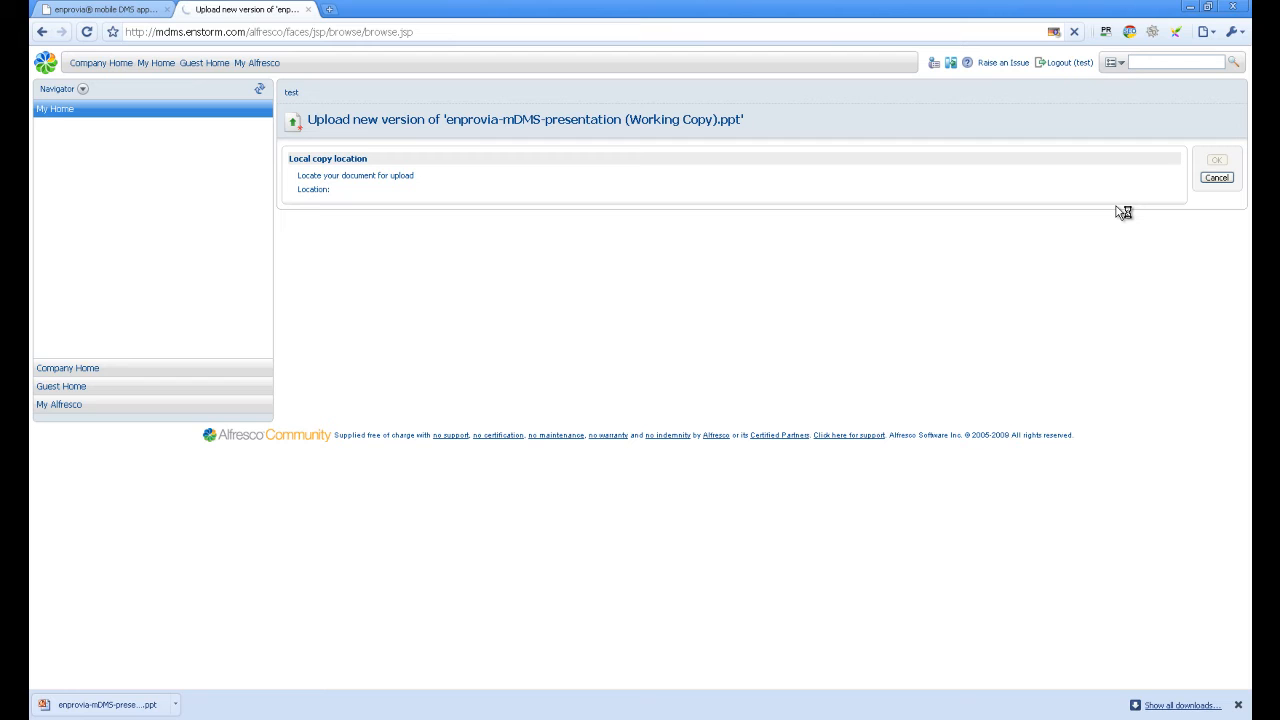
mouse_move(1124, 186)
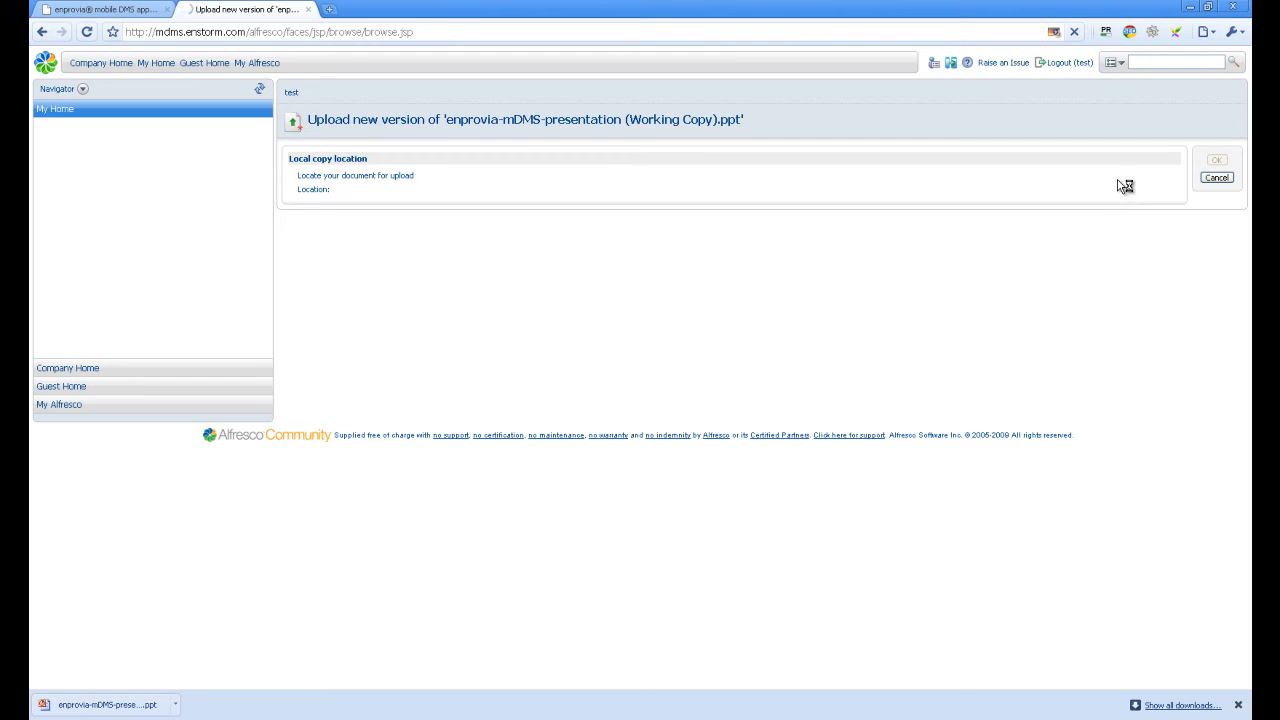
click(1216, 160)
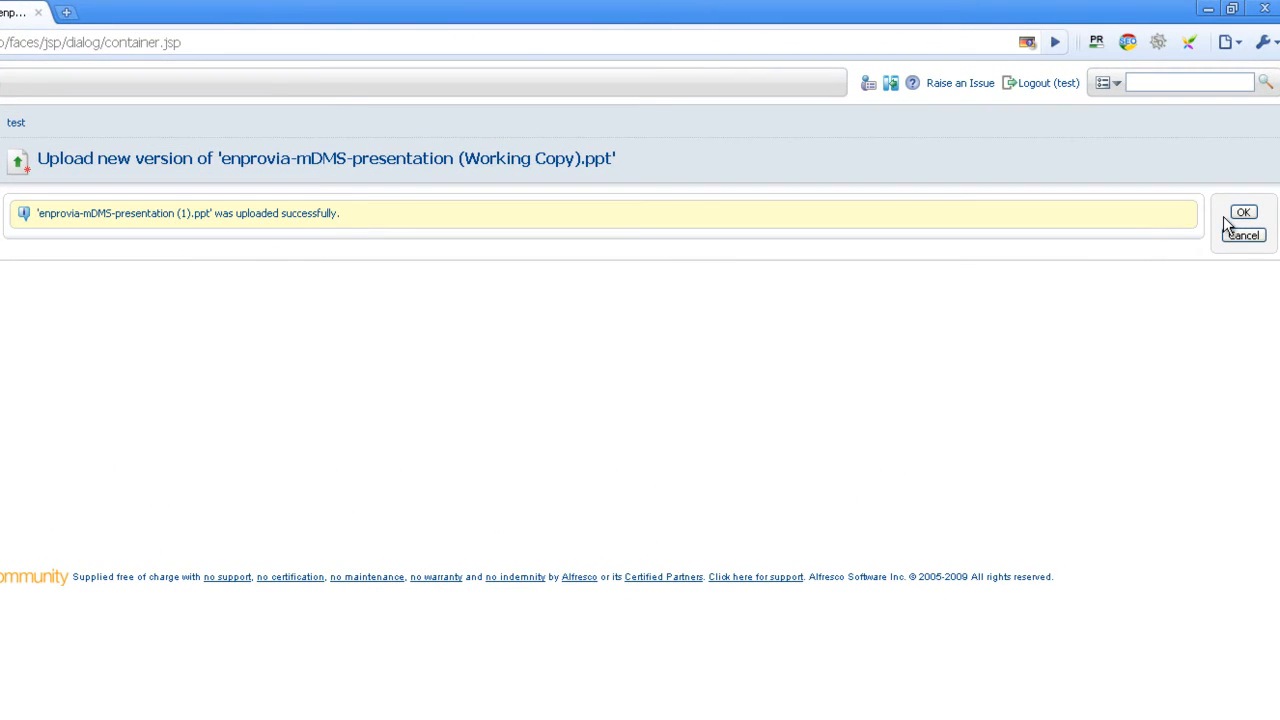
click(1244, 212)
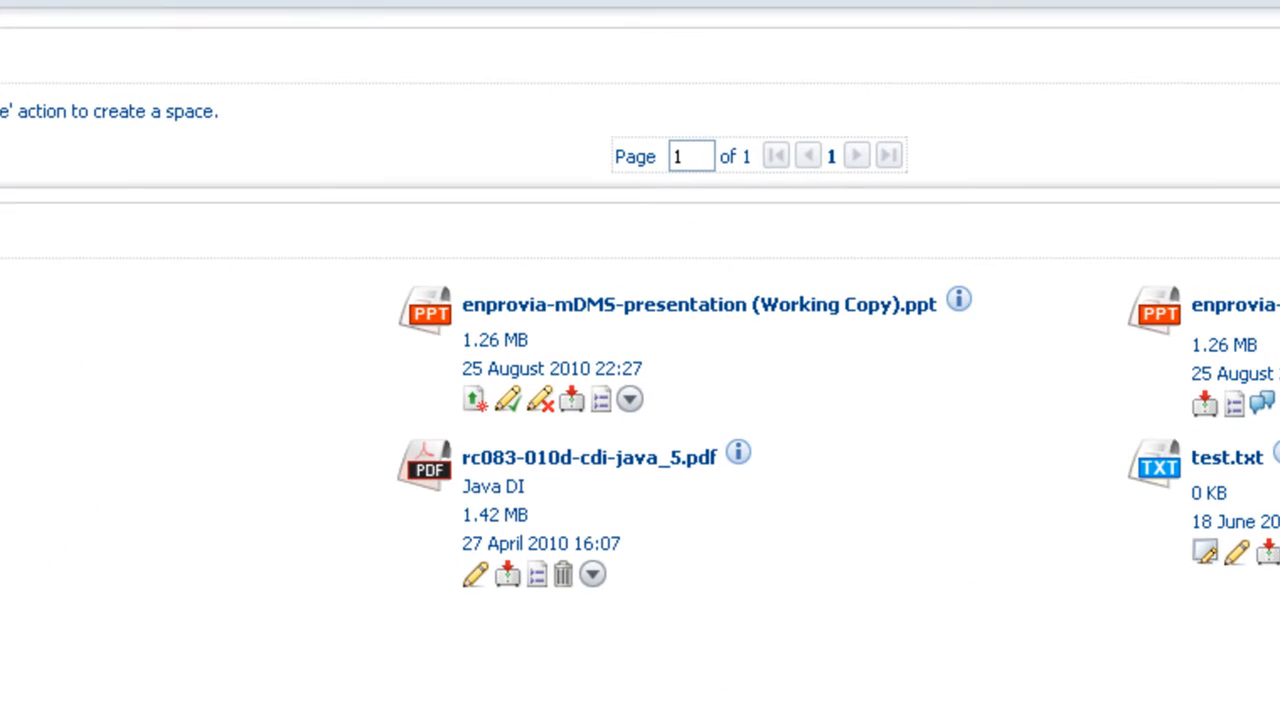